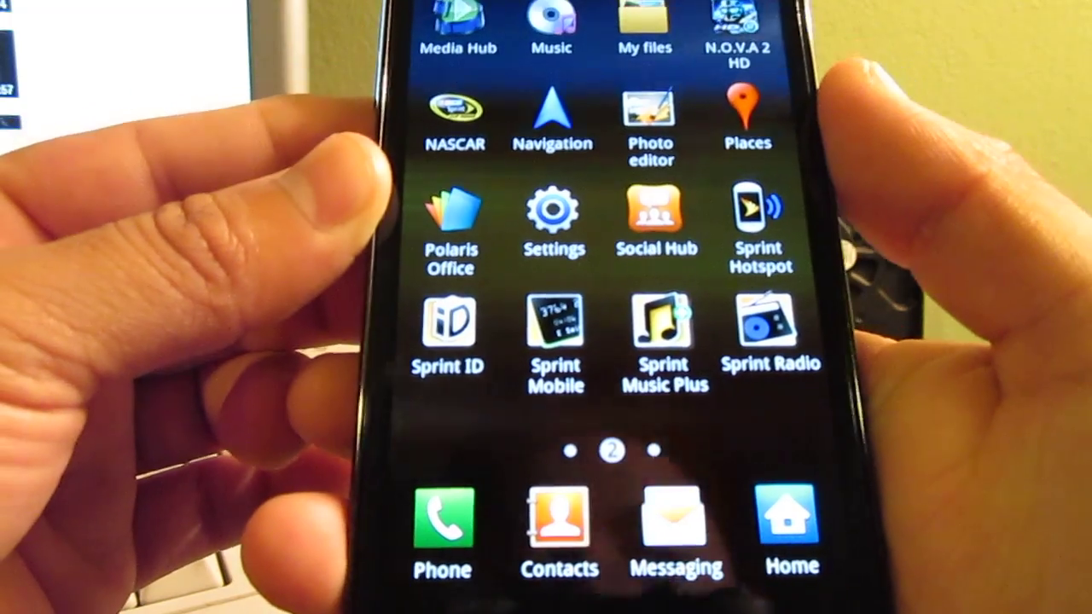
# Swipe back to the home screen and show its options menu.
pyautogui.hscroll(-3)
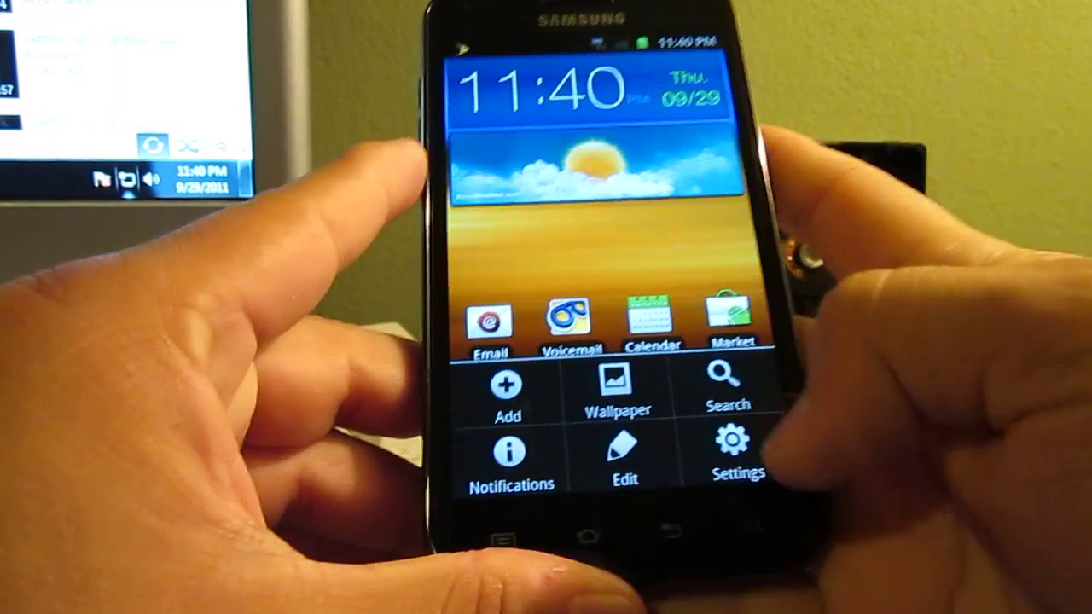
# Go to Settings > Applications > Manage applications to see the Downloaded tab.
pyautogui.click(732, 448)
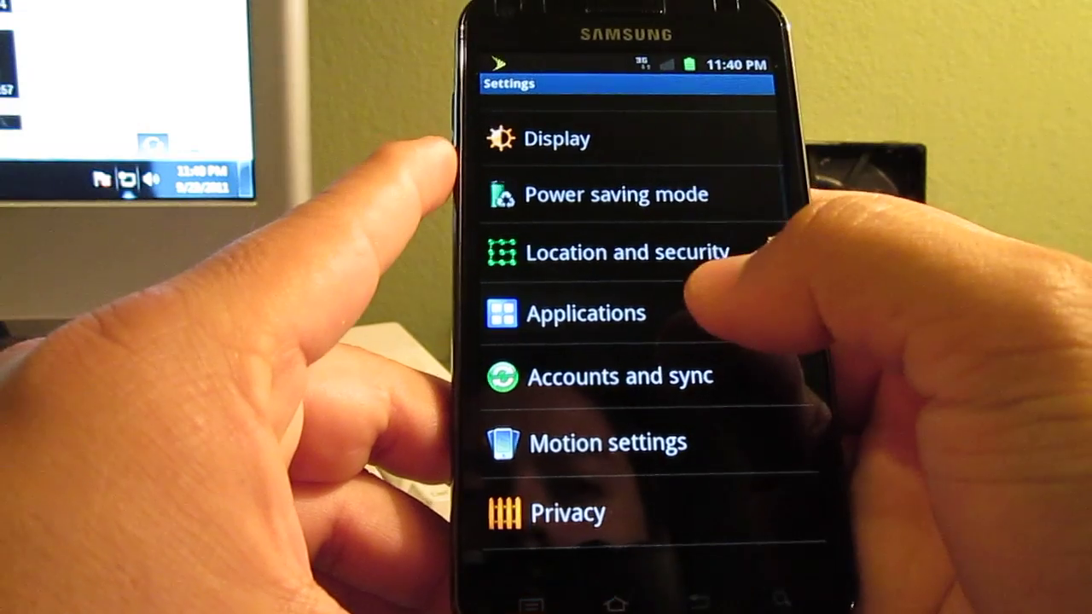
pyautogui.click(590, 313)
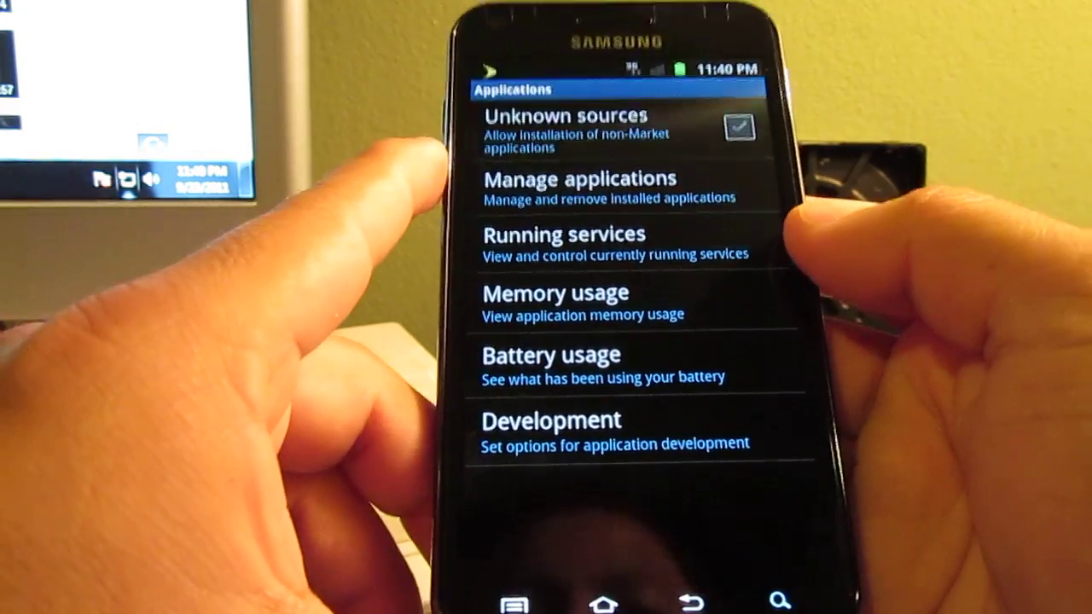
pyautogui.click(579, 178)
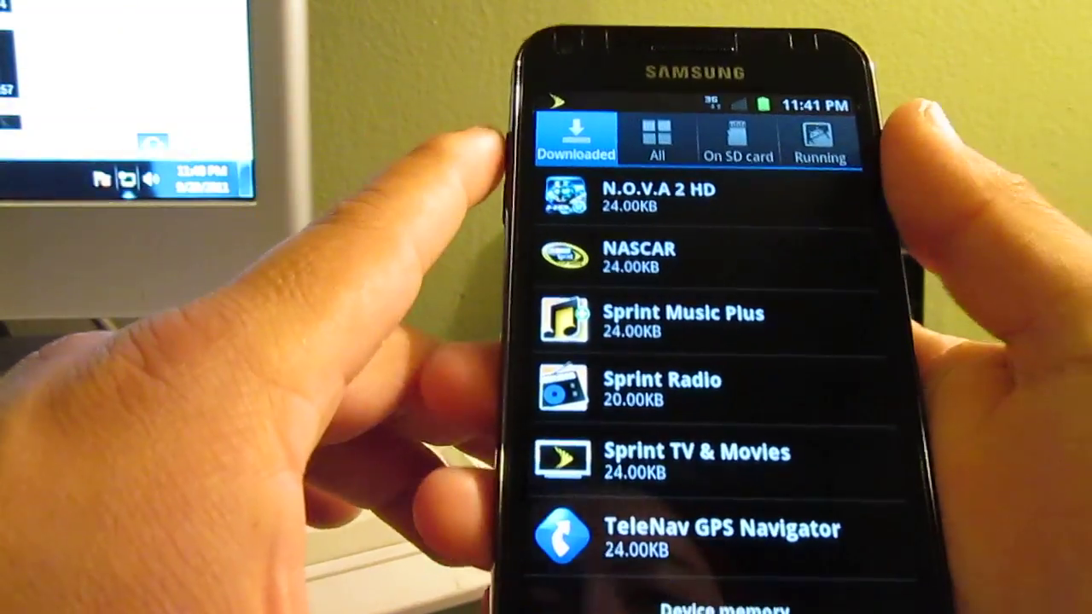
# Remove N.O.V.A 2 HD and dismiss the Uninstall finished notice.
pyautogui.scroll(-3)
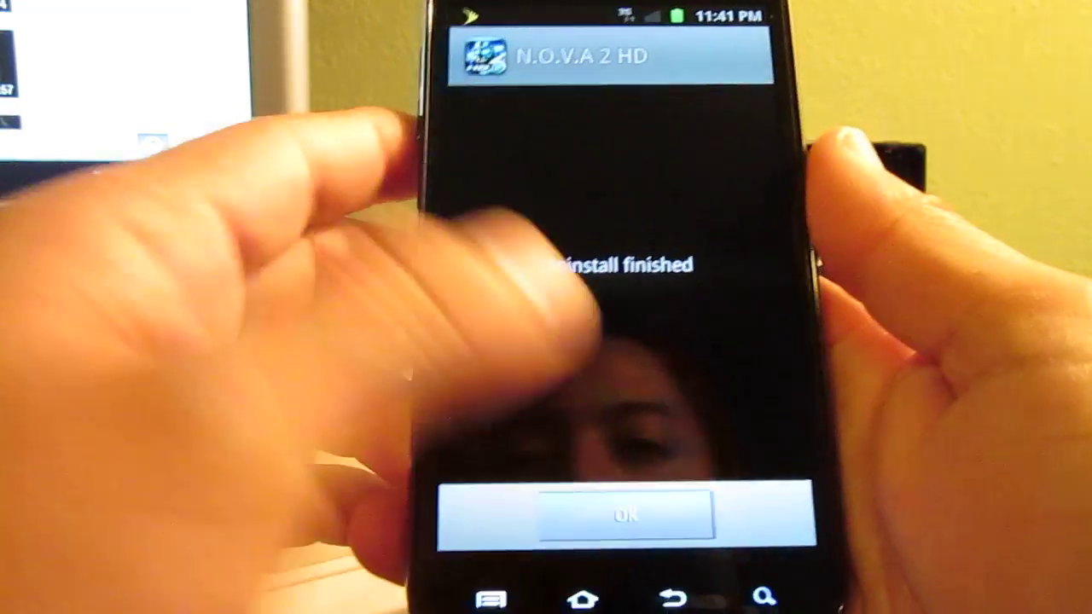
pyautogui.click(611, 515)
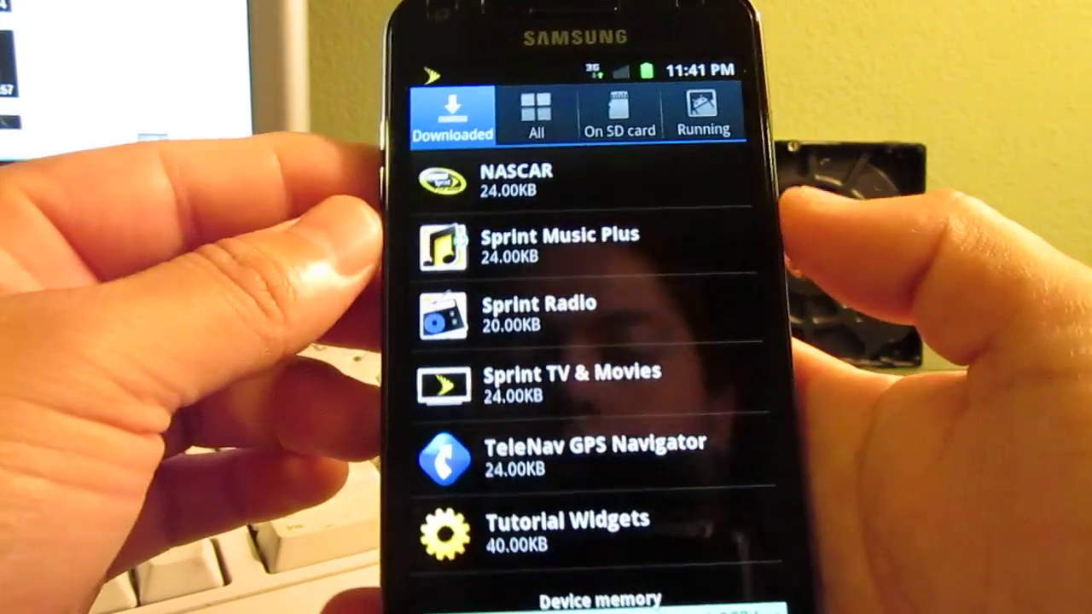
# Uninstall NASCAR from its app details and confirm the removal.
pyautogui.click(514, 179)
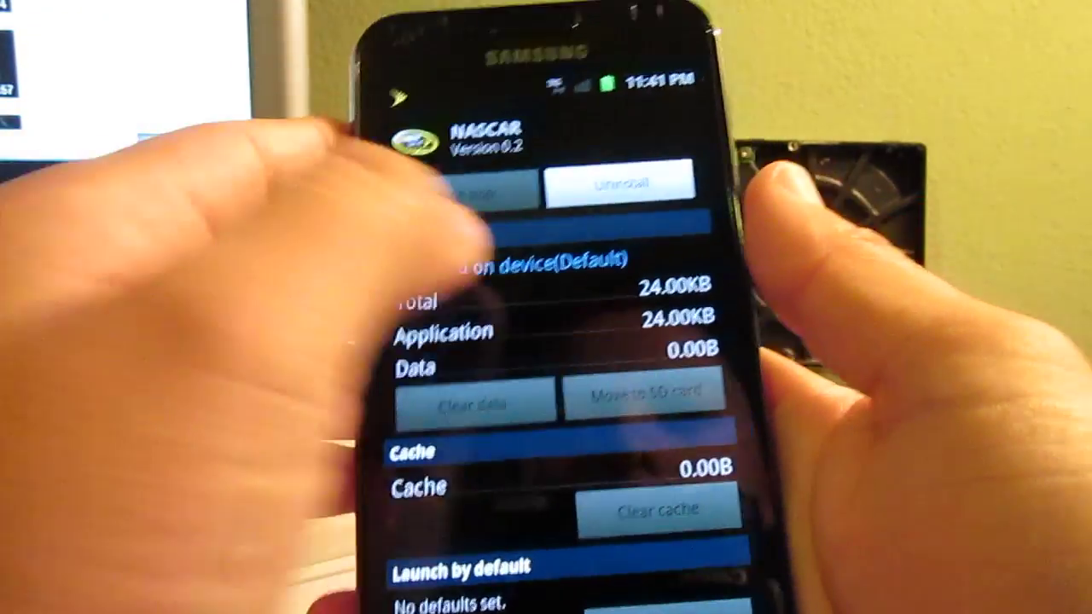
pyautogui.click(616, 179)
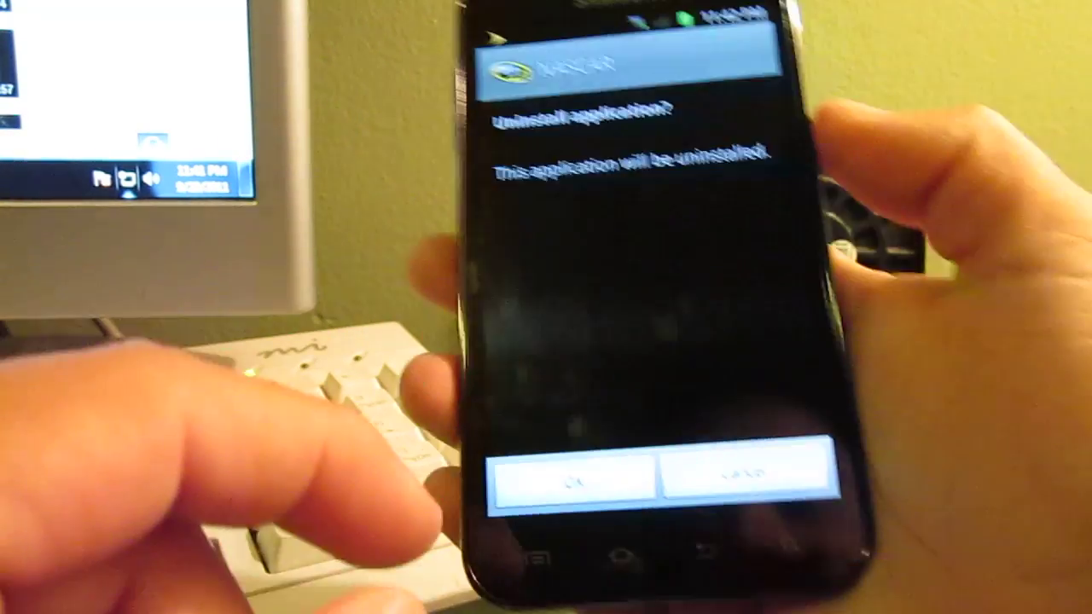
pyautogui.click(574, 475)
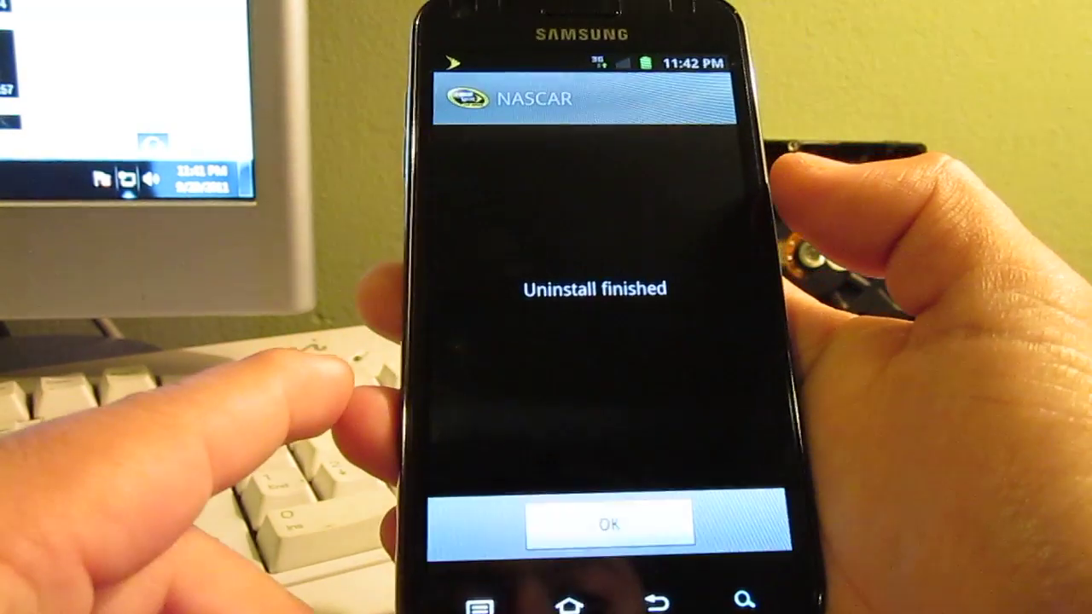
pyautogui.click(607, 525)
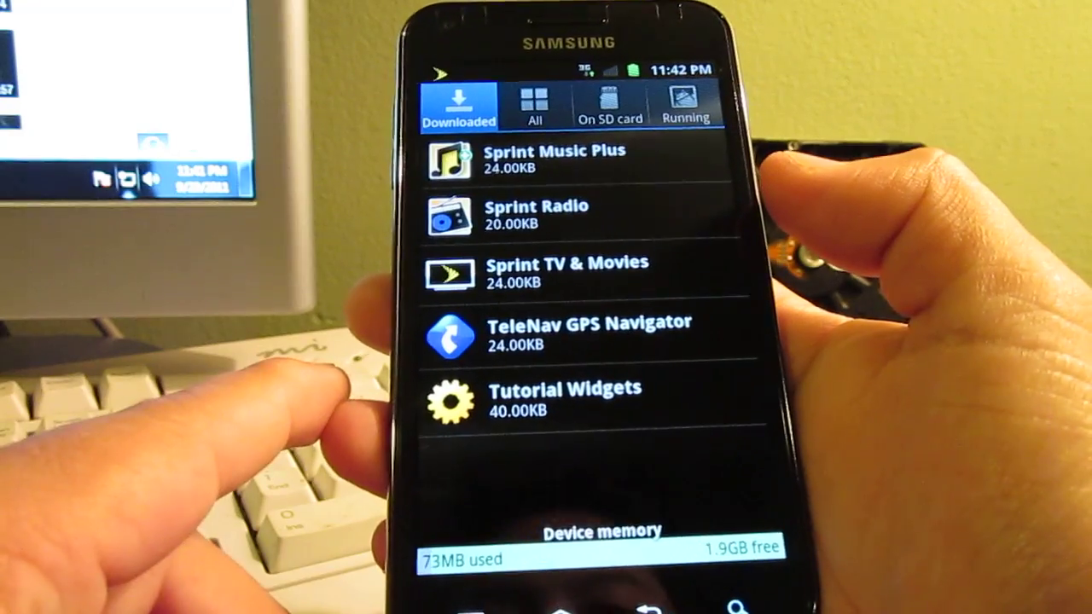
# Uninstall Sprint Music Plus and return to the Downloaded list.
pyautogui.click(555, 158)
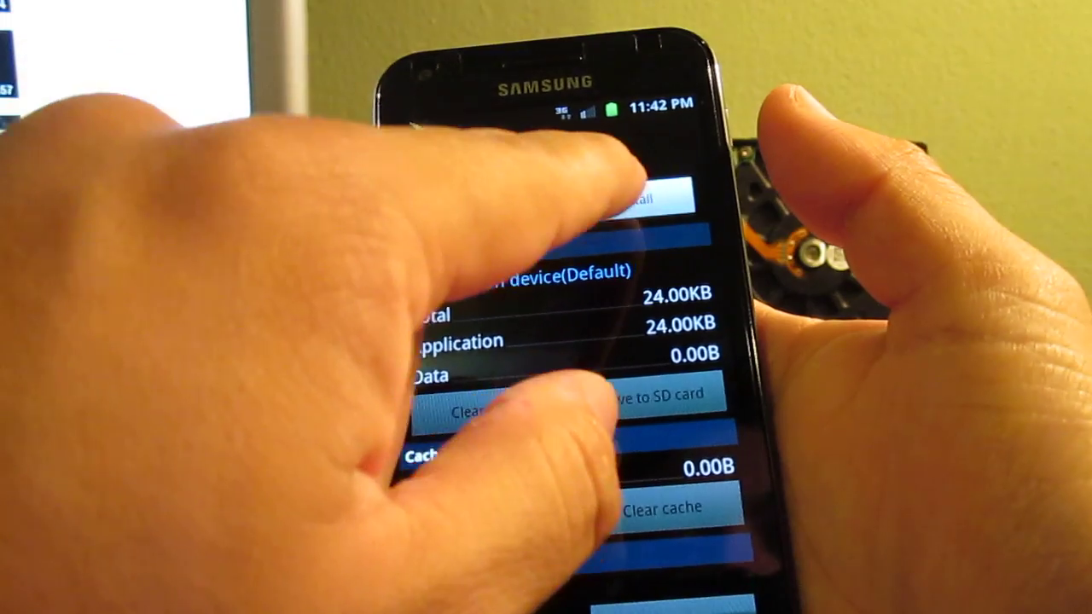
pyautogui.click(648, 200)
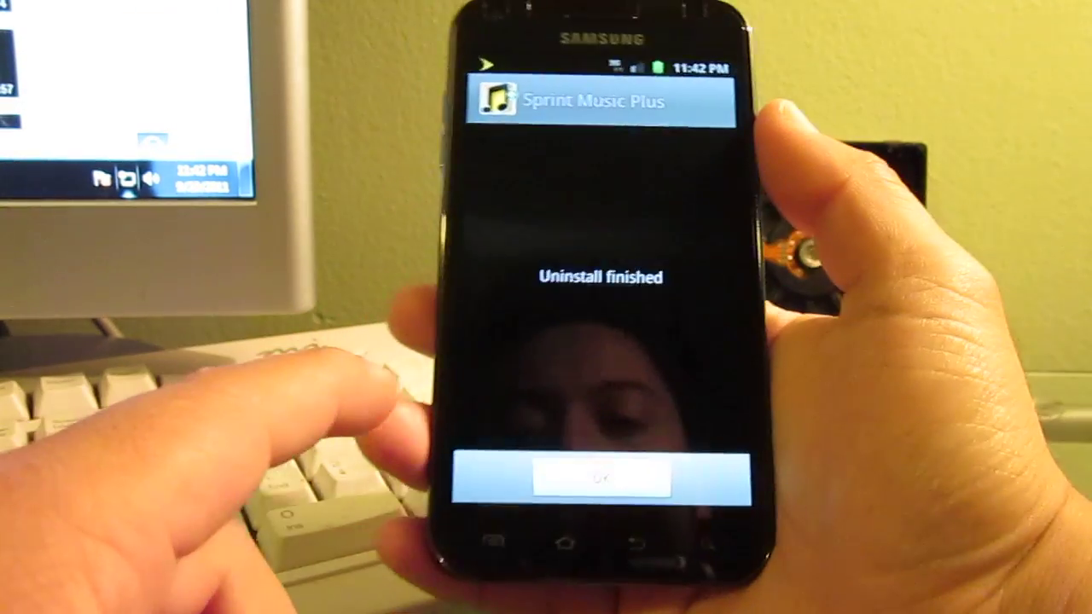
pyautogui.click(601, 476)
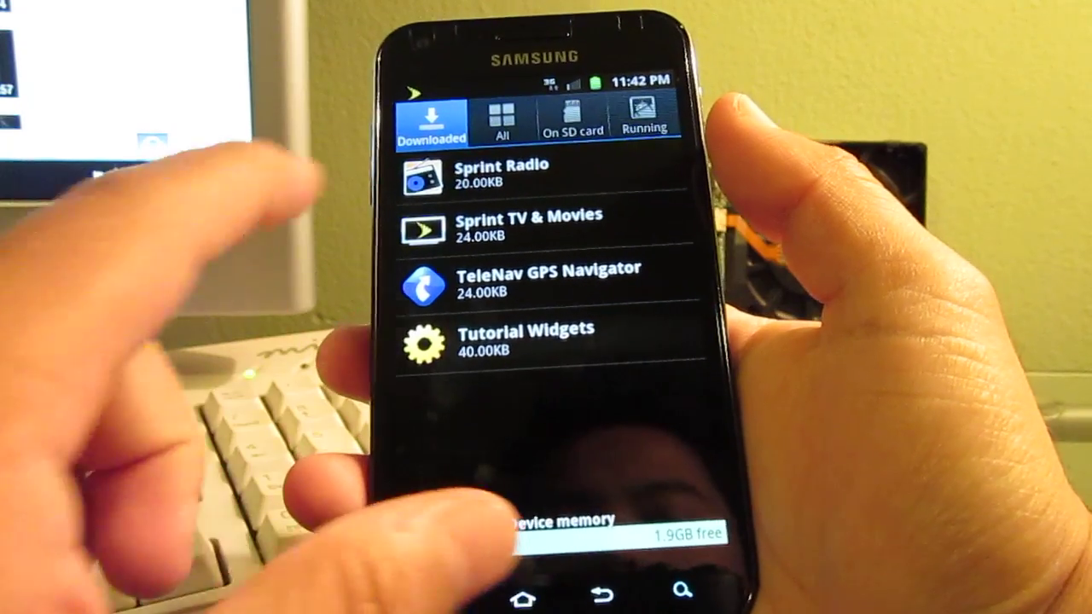
# Uninstall Sprint Radio and confirm the removal.
pyautogui.click(500, 174)
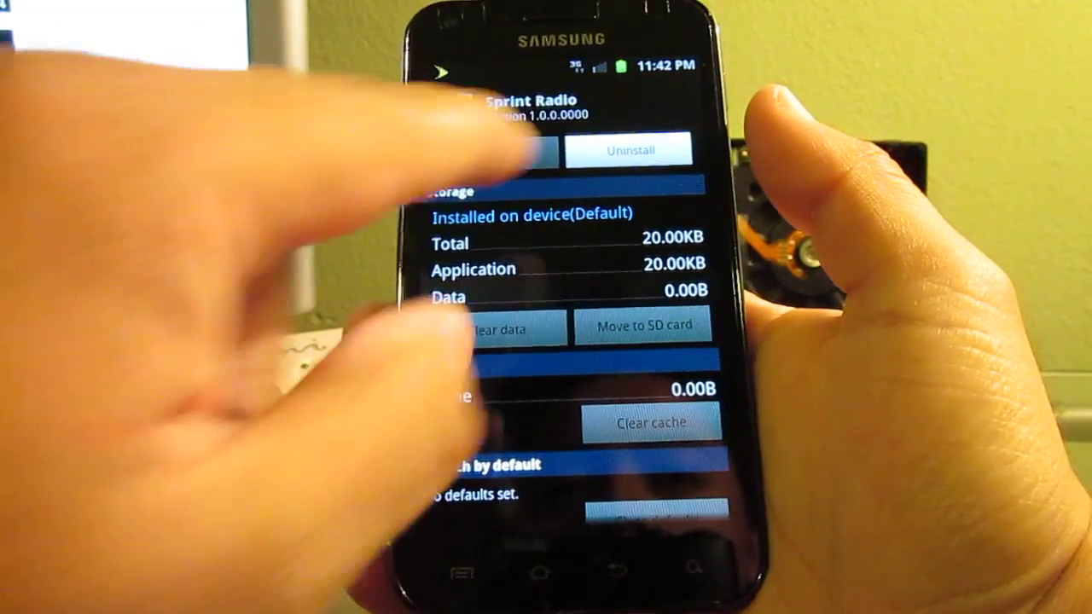
pyautogui.click(627, 151)
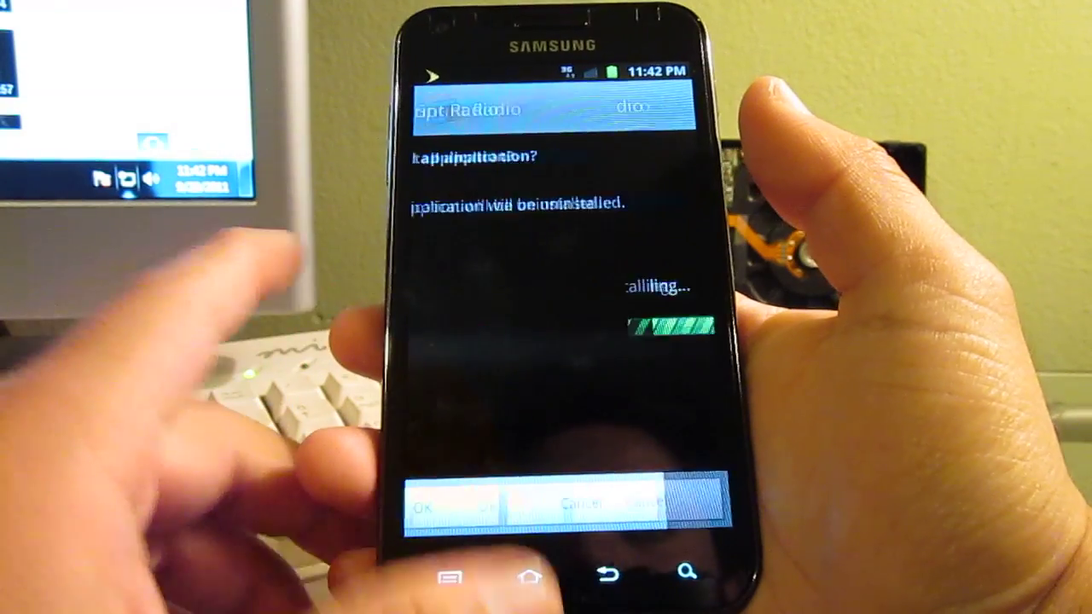
pyautogui.click(449, 502)
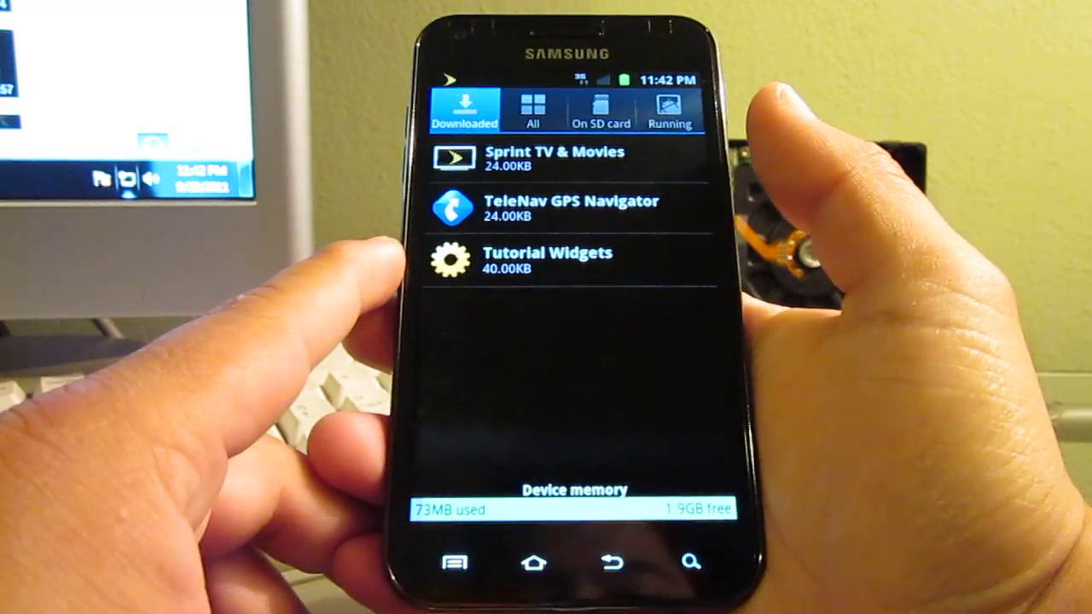
# Uninstall Sprint TV & Movies, confirming and dismissing the finished notice.
pyautogui.click(553, 158)
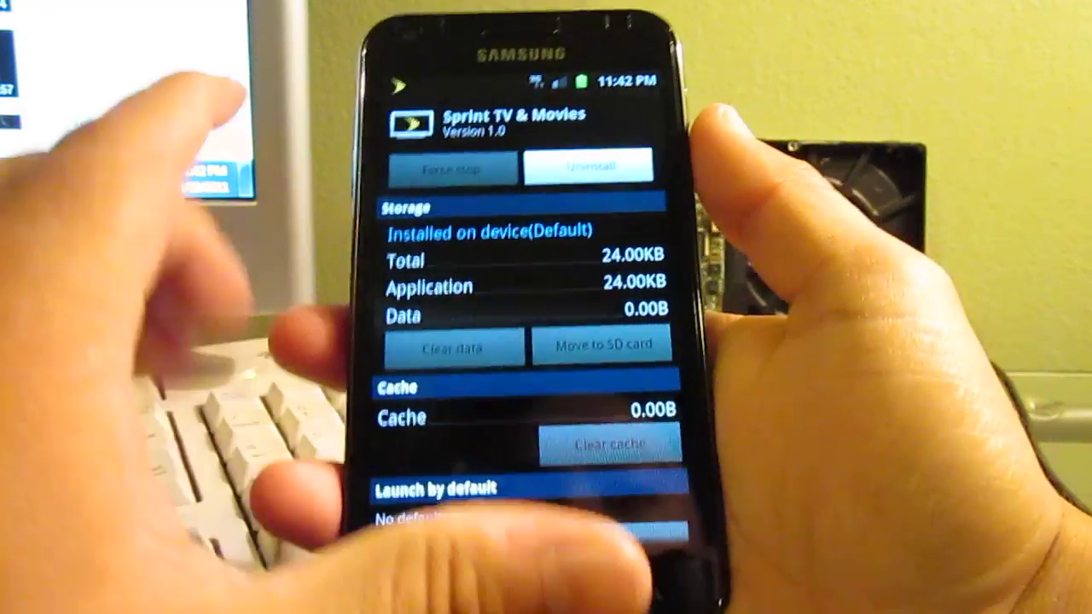
pyautogui.click(585, 167)
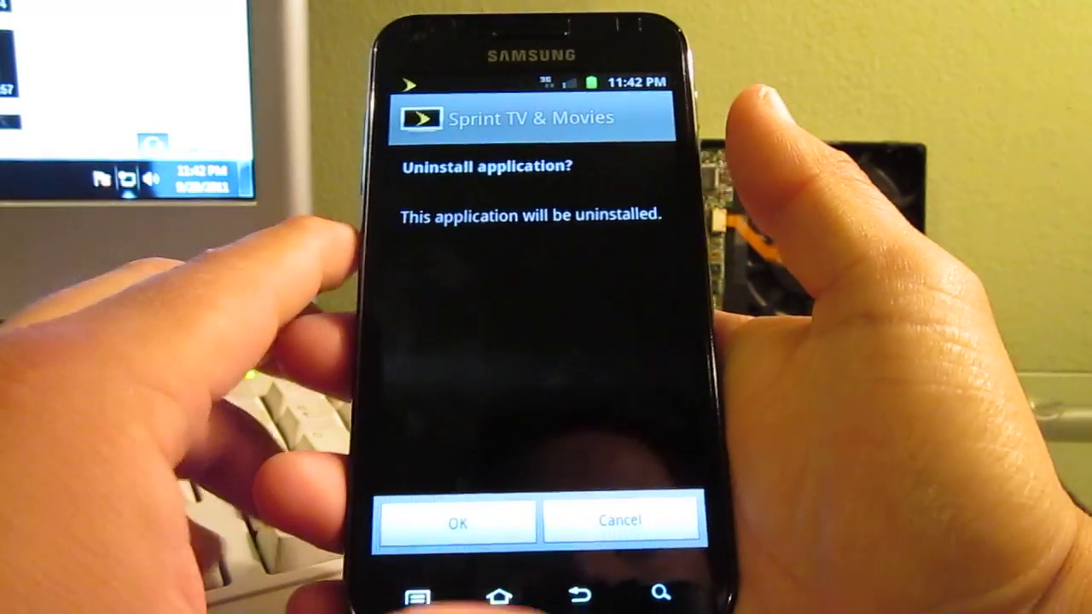
pyautogui.click(457, 522)
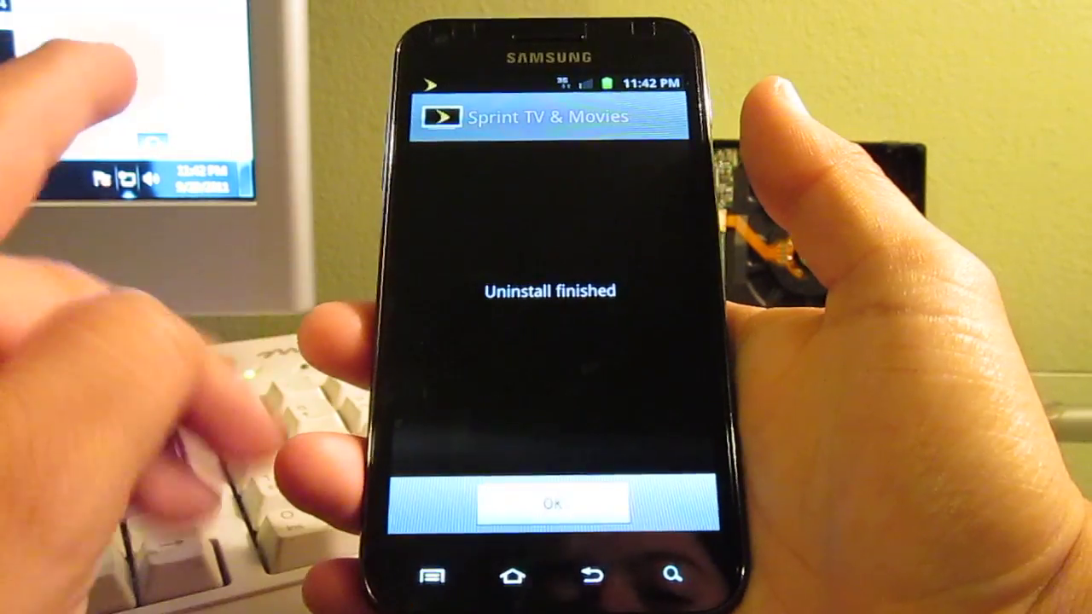
pyautogui.click(549, 501)
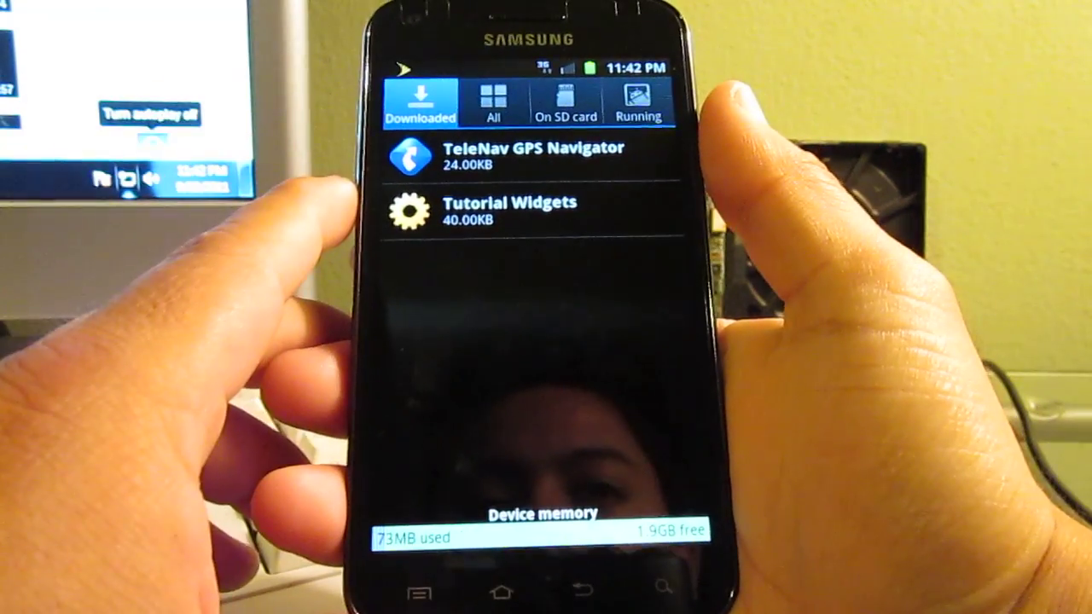
# Uninstall Tutorial Widgets, then switch to the All applications tab.
pyautogui.click(509, 209)
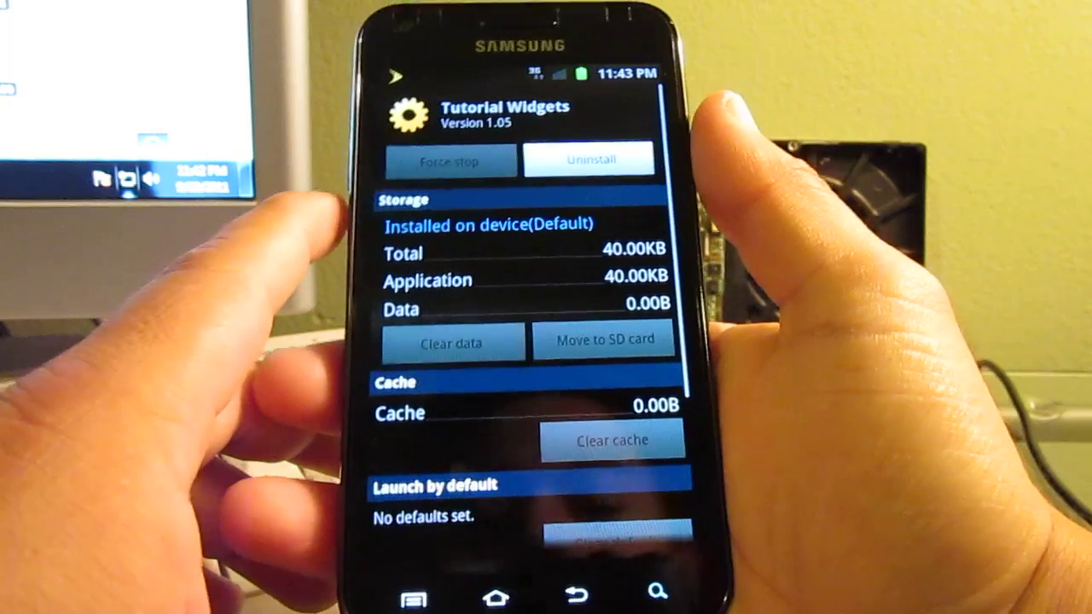
pyautogui.click(588, 160)
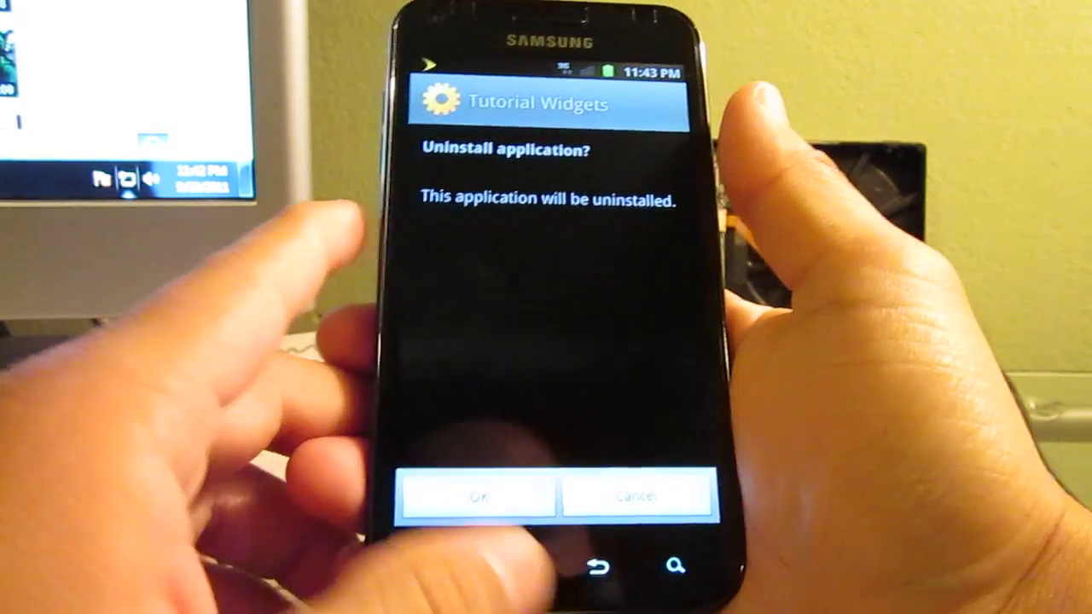
pyautogui.click(475, 496)
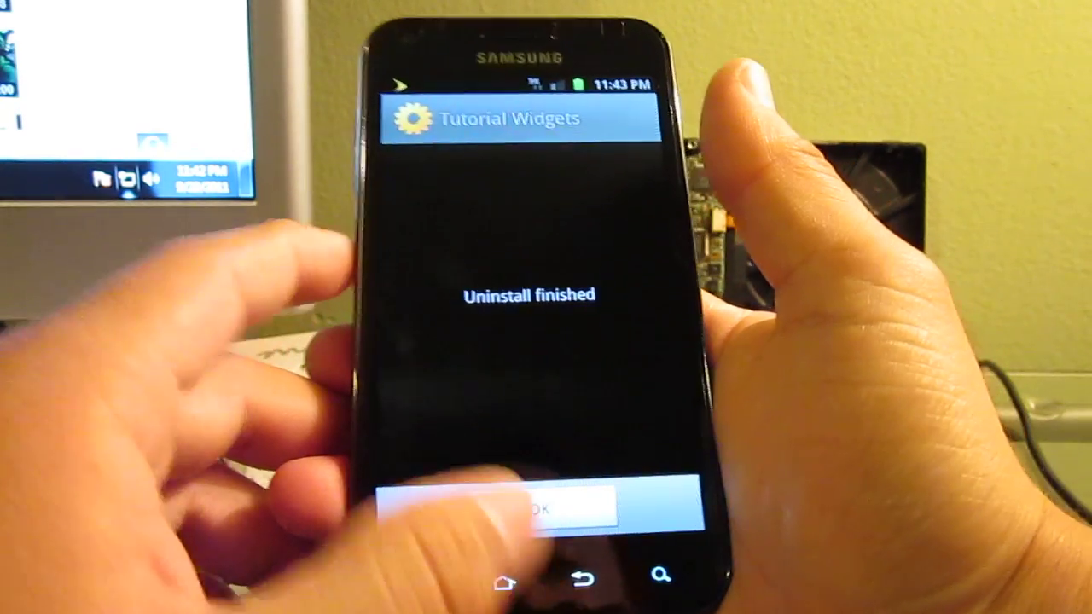
pyautogui.click(530, 504)
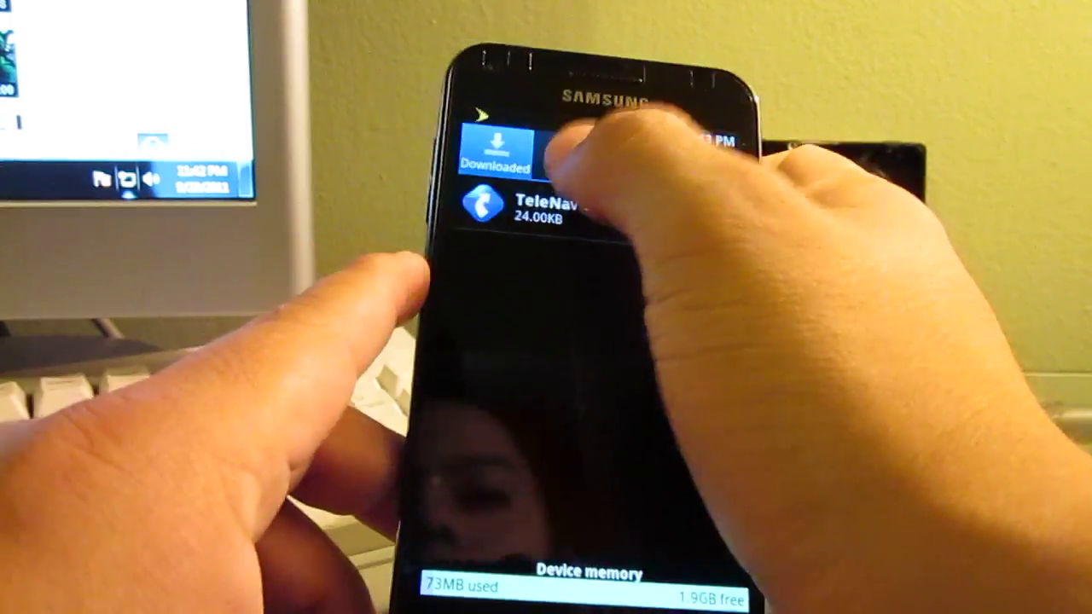
pyautogui.click(459, 137)
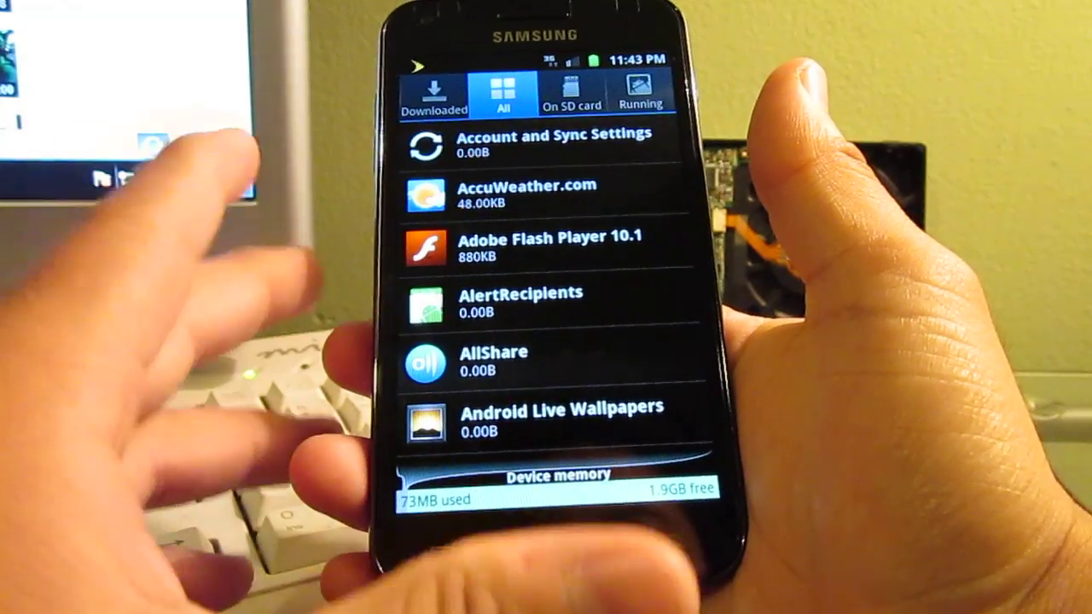
# Browse the On SD card and Running app lists, then return home.
pyautogui.scroll(-3)
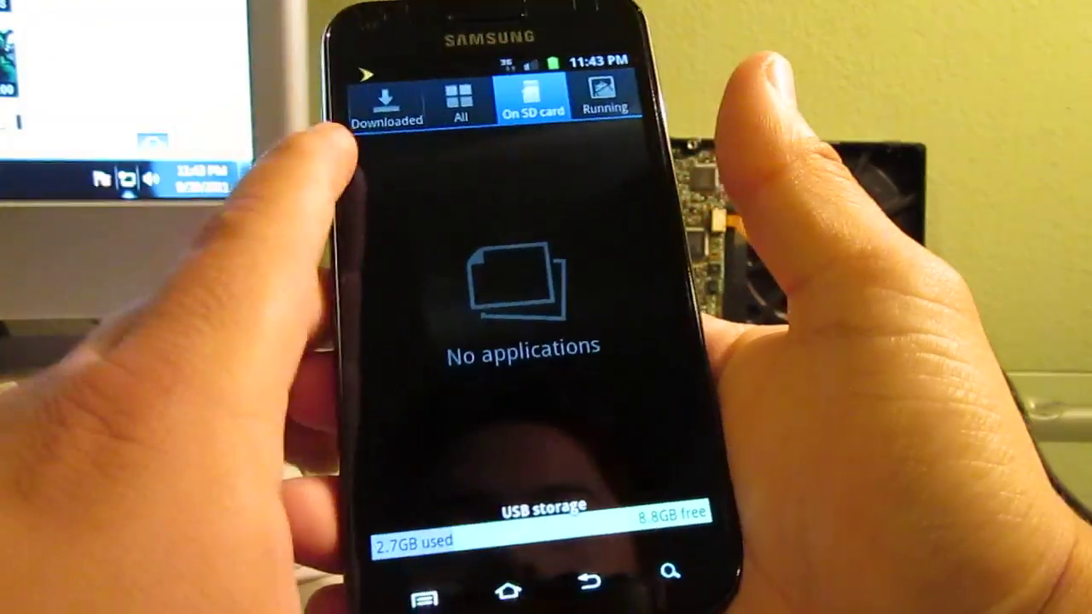
pyautogui.click(604, 102)
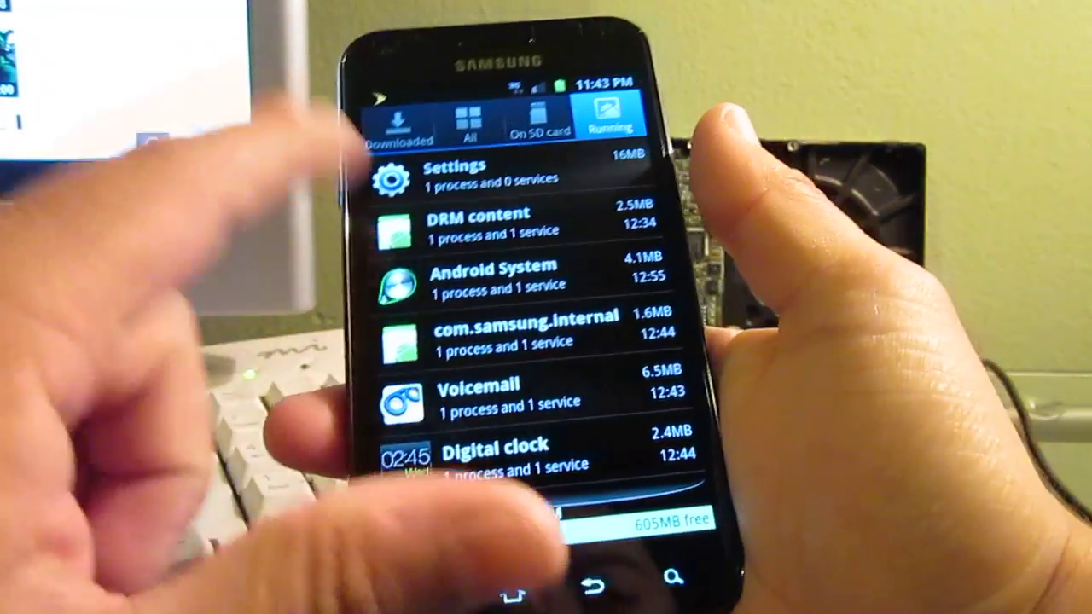
pyautogui.scroll(-3)
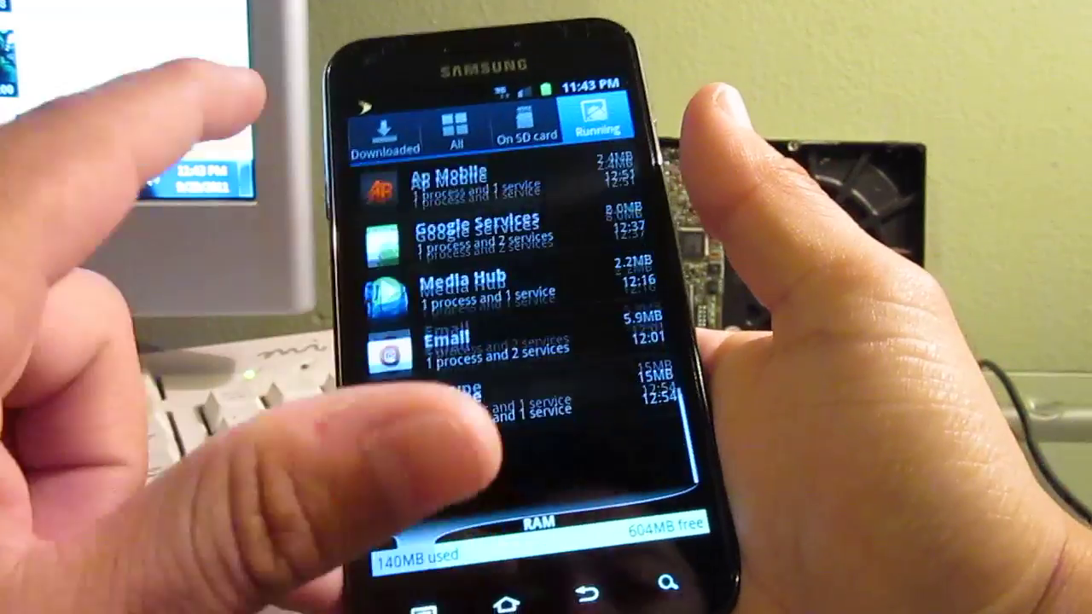
pyautogui.scroll(-3)
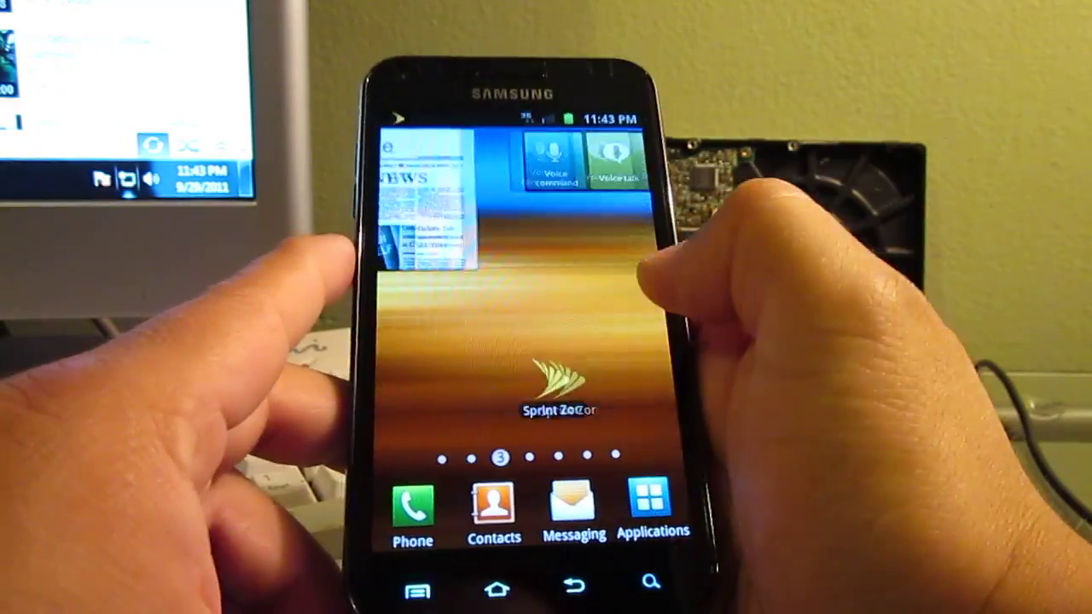
# Open Settings again and go to the Applications page.
pyautogui.hscroll(-3)
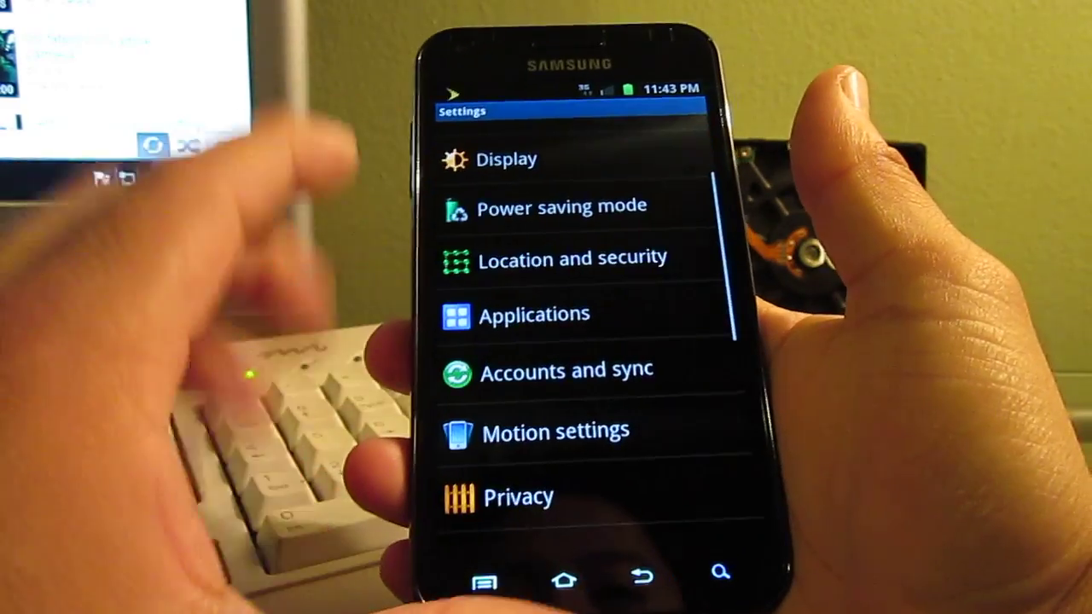
pyautogui.click(536, 313)
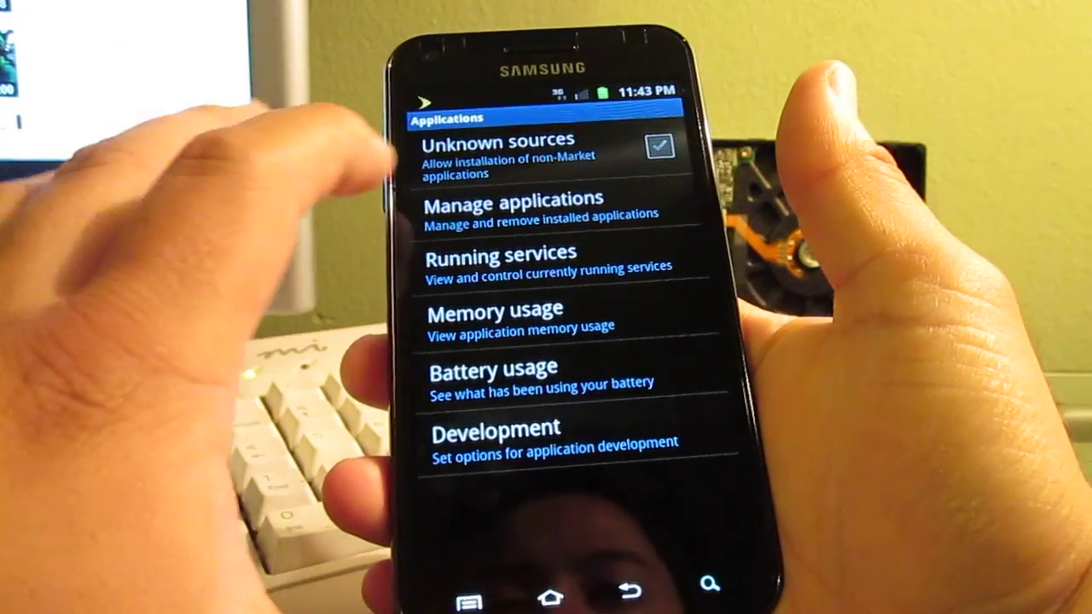